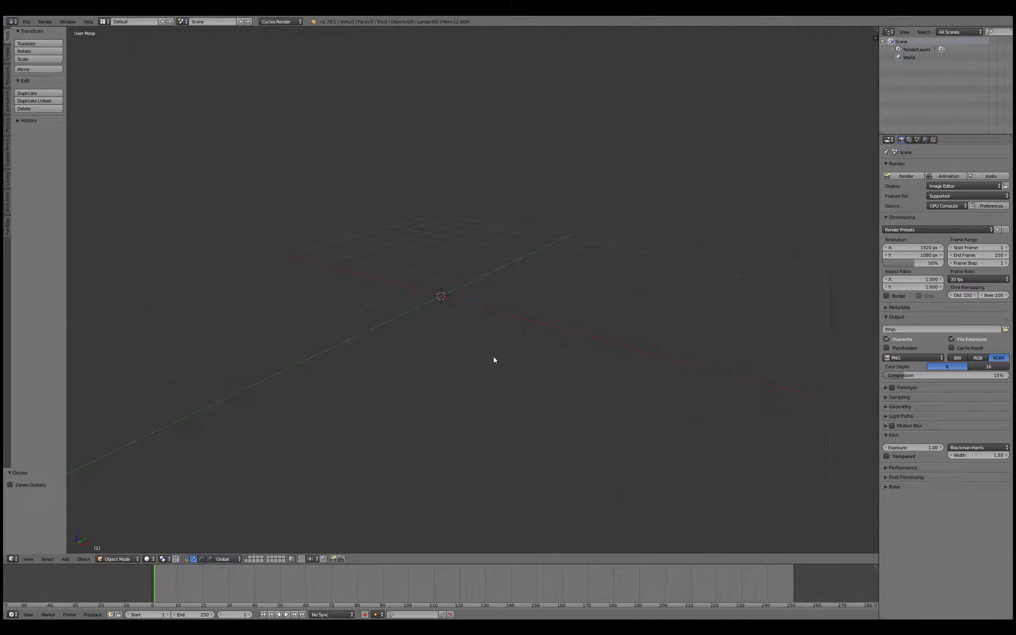
# Add a plane mesh, give it a UV projection in Edit Mode, and return to Object Mode.
pyautogui.click(64, 559)
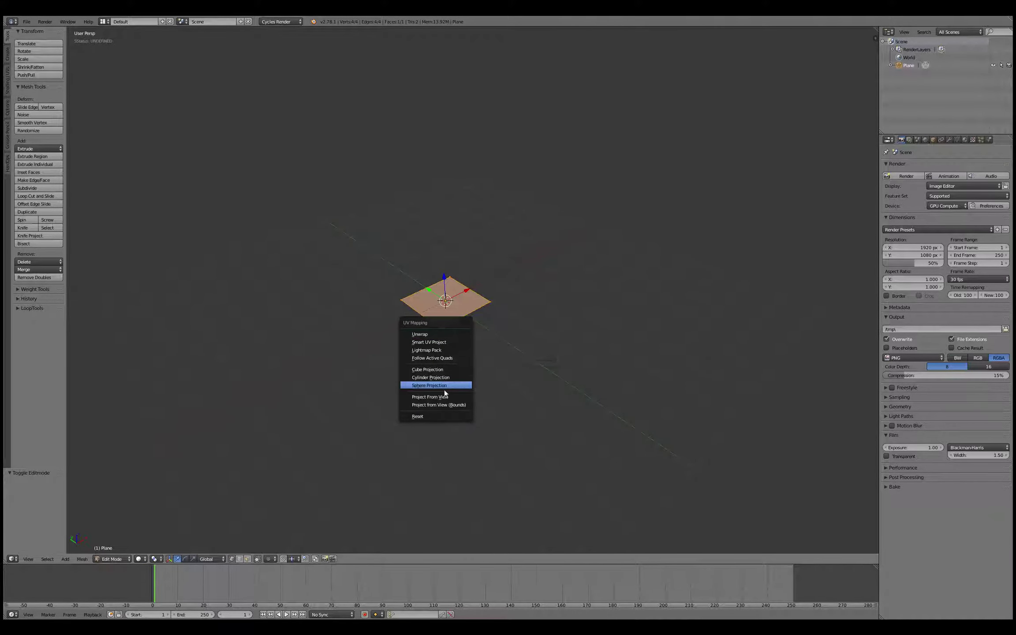
pyautogui.click(429, 385)
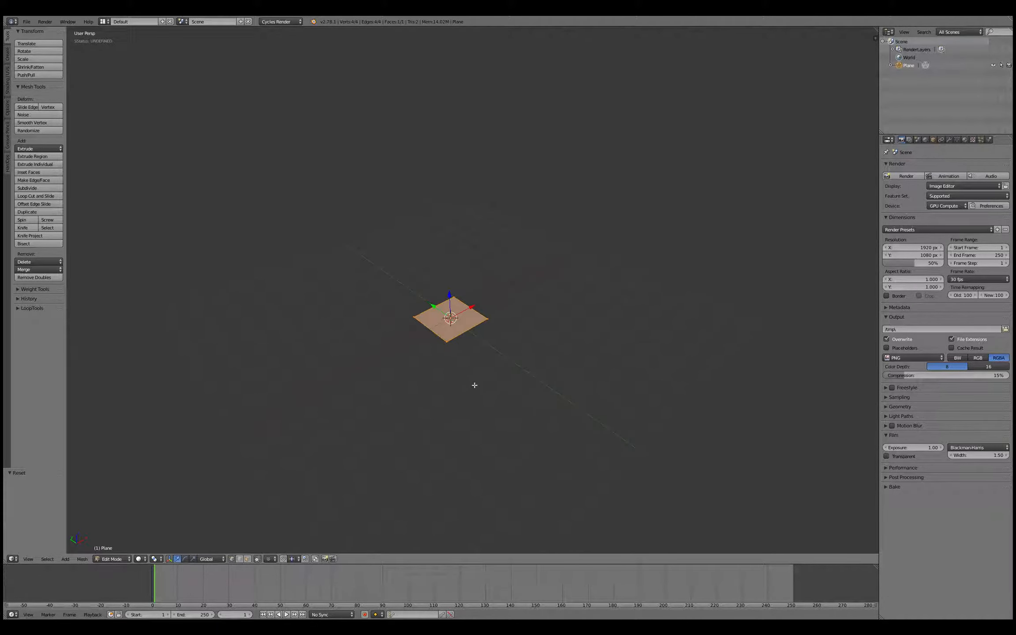
pyautogui.press('Tab')
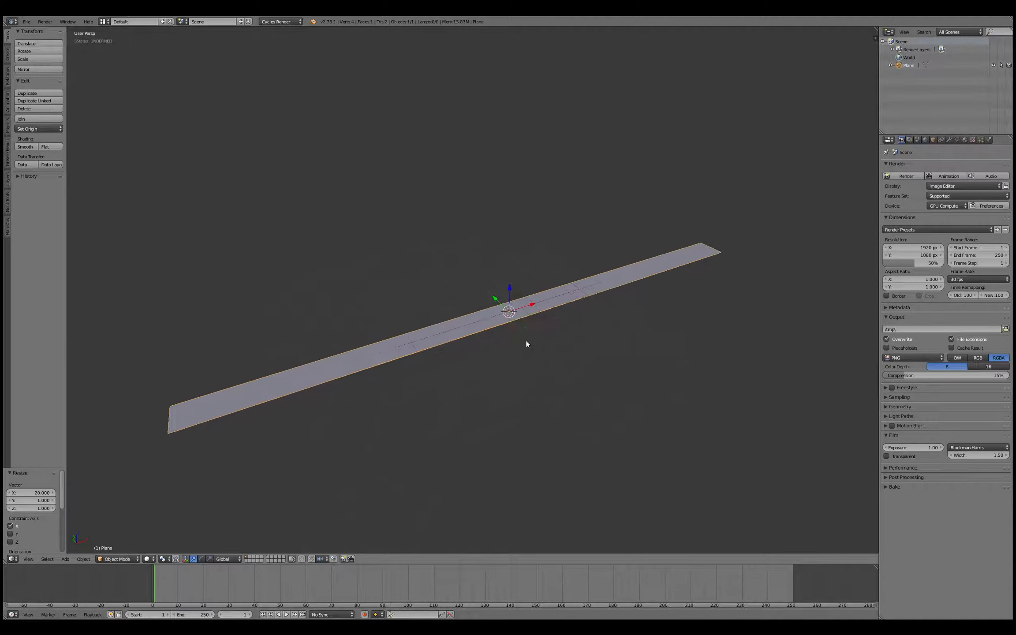
# Subdivide the stretched strip repeatedly into a dense face grid and begin rotating it upright.
pyautogui.press('Tab')
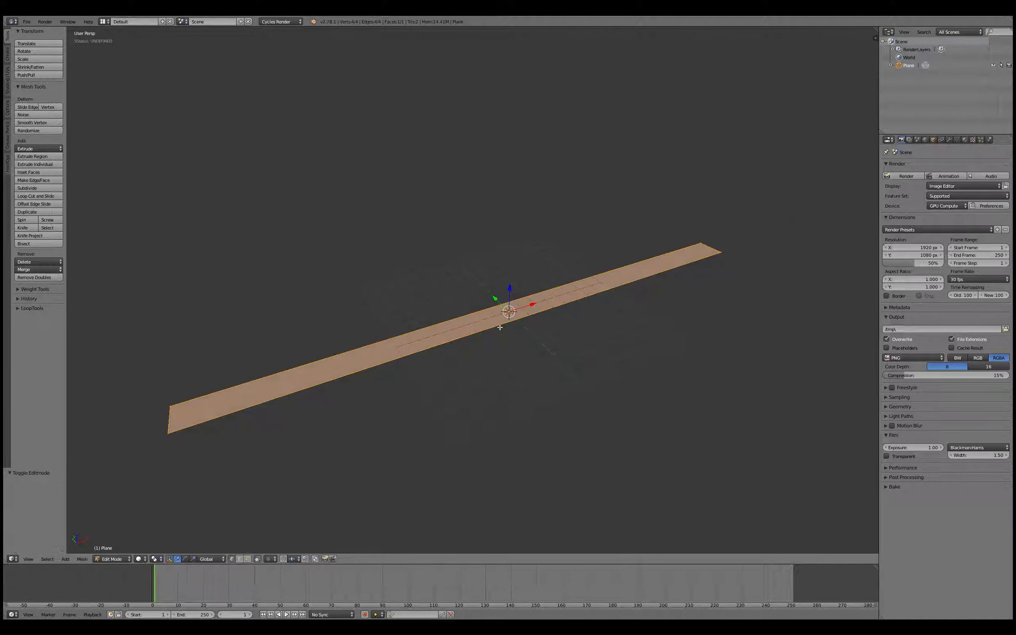
pyautogui.click(36, 195)
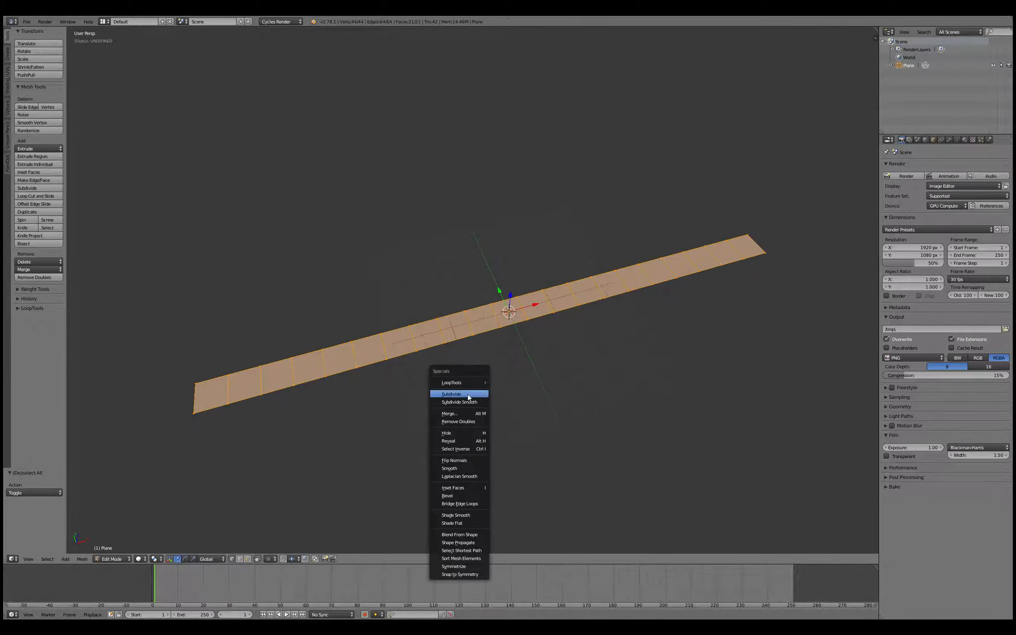
pyautogui.click(450, 393)
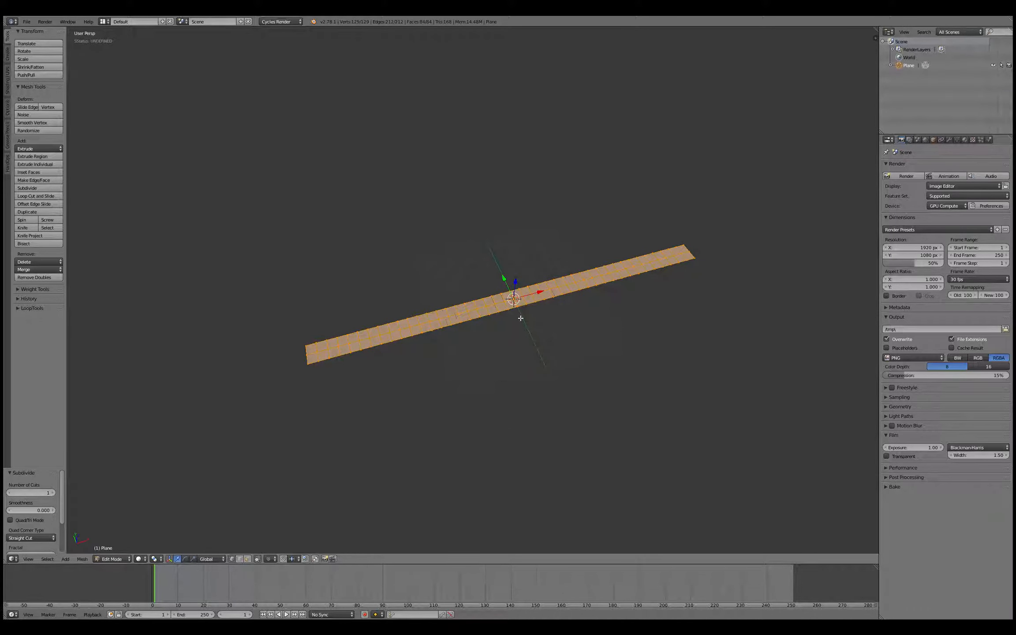
pyautogui.press('r')
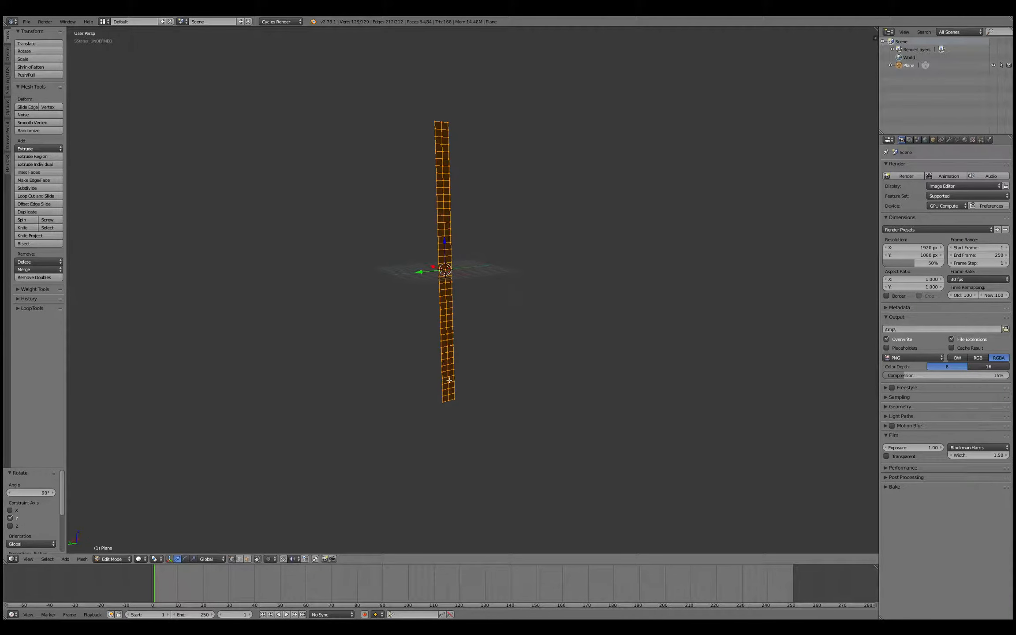
# With the strip upright and cloth-enabled, create a vertex group and assign its bottom vertices to it.
pyautogui.press('Tab')
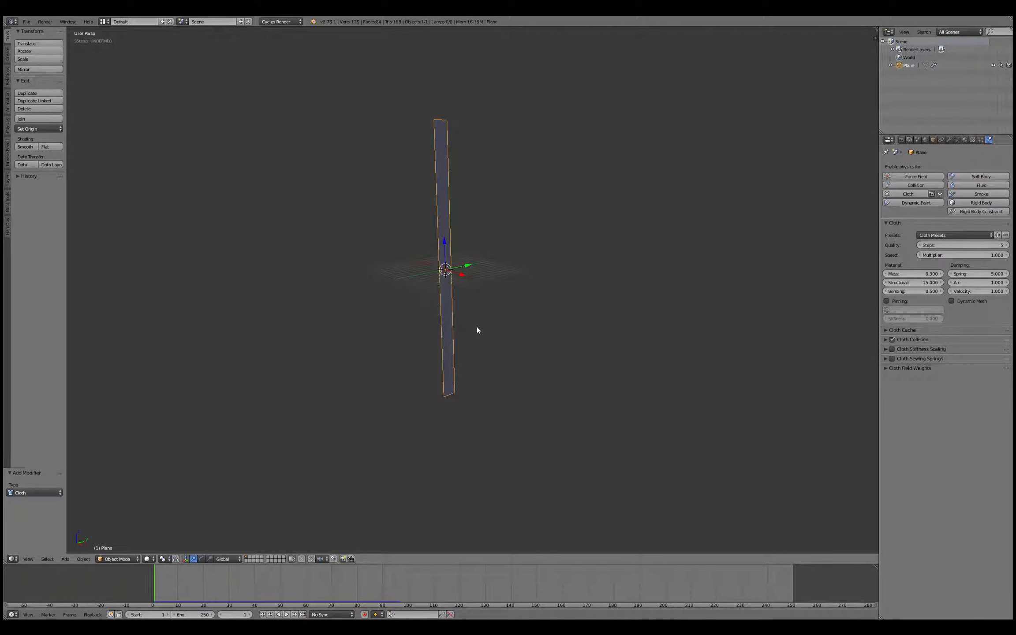
pyautogui.press('Tab')
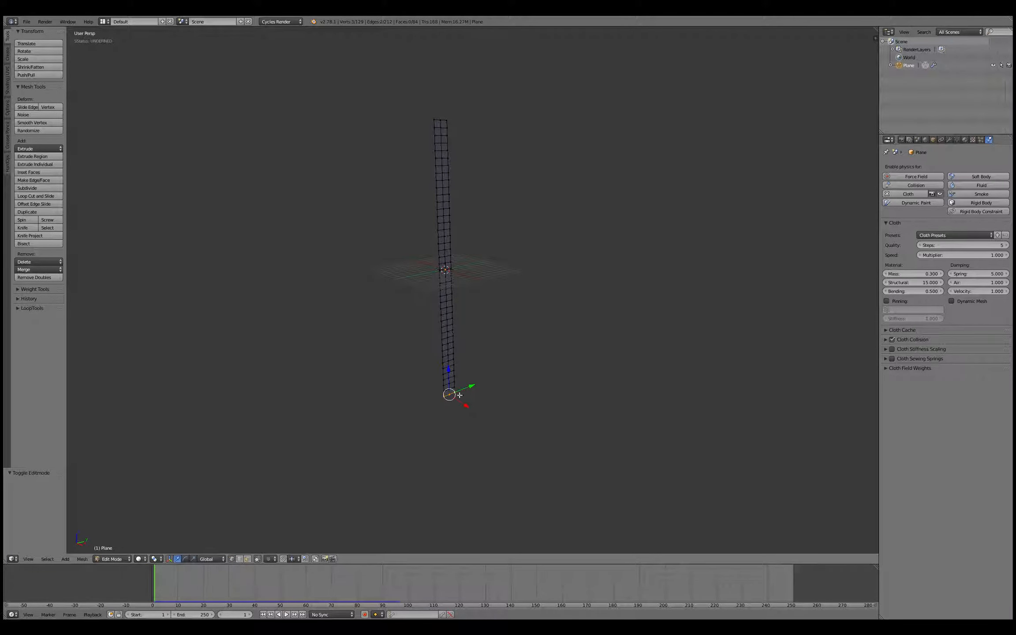
pyautogui.click(956, 139)
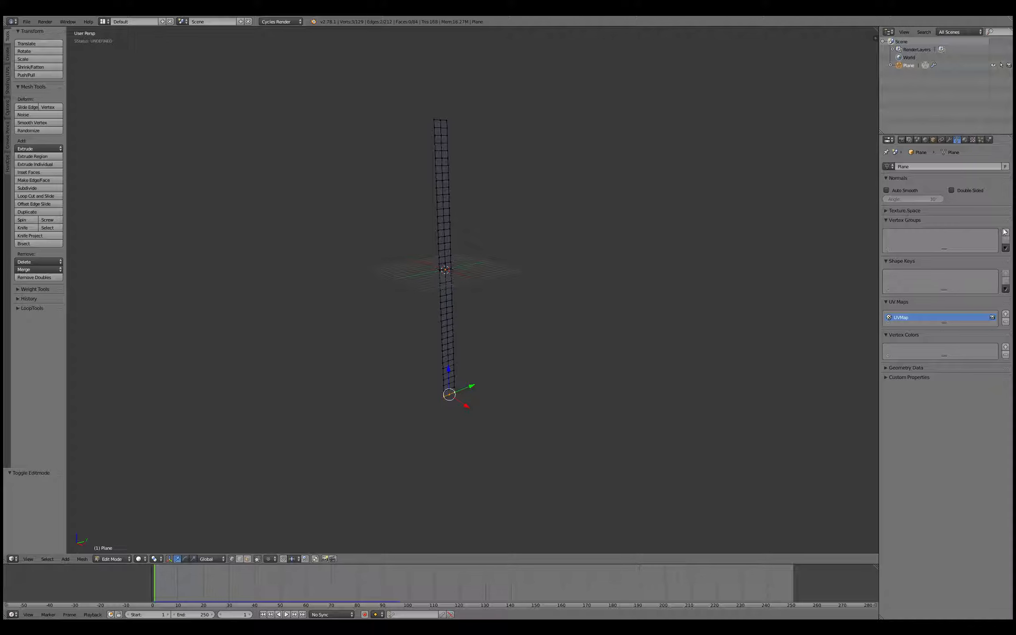
pyautogui.click(1005, 231)
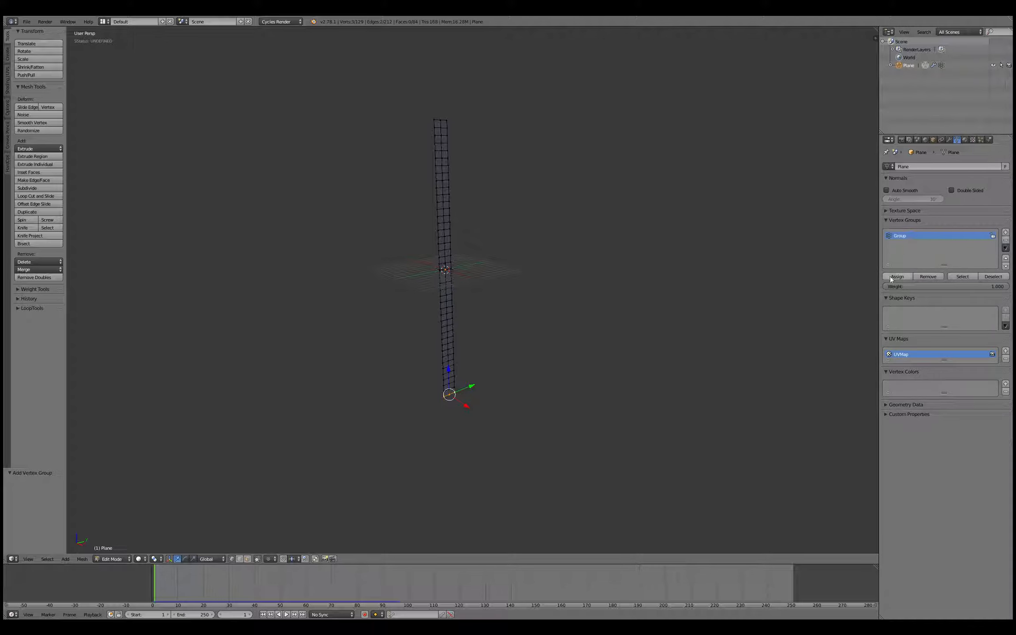
pyautogui.doubleClick(899, 236)
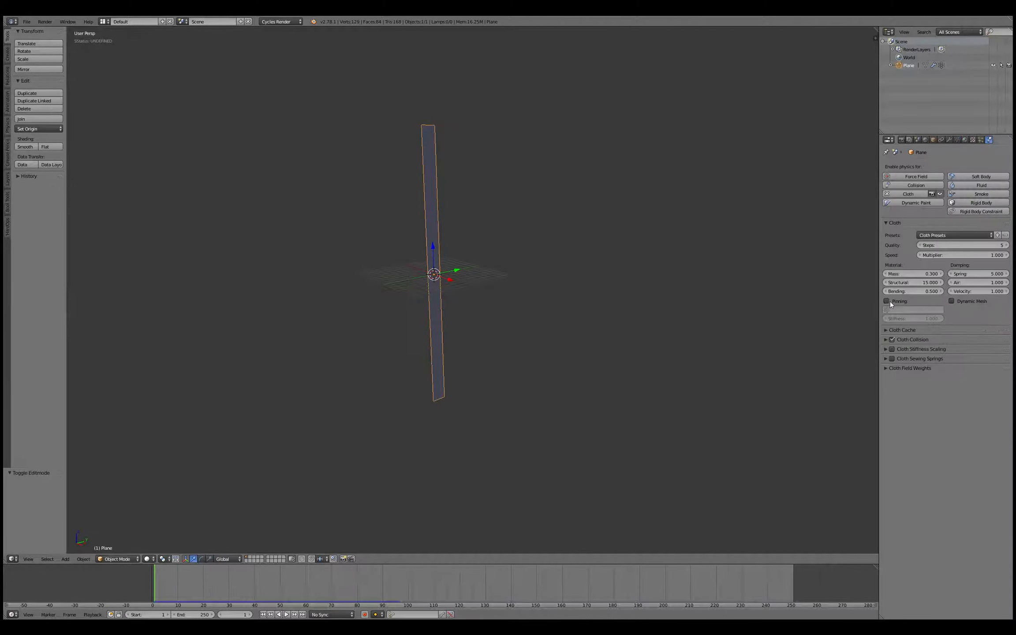
# Pin the cloth to the Lock vertex group and set Gravity in Cloth Field Weights to 0.
pyautogui.click(887, 301)
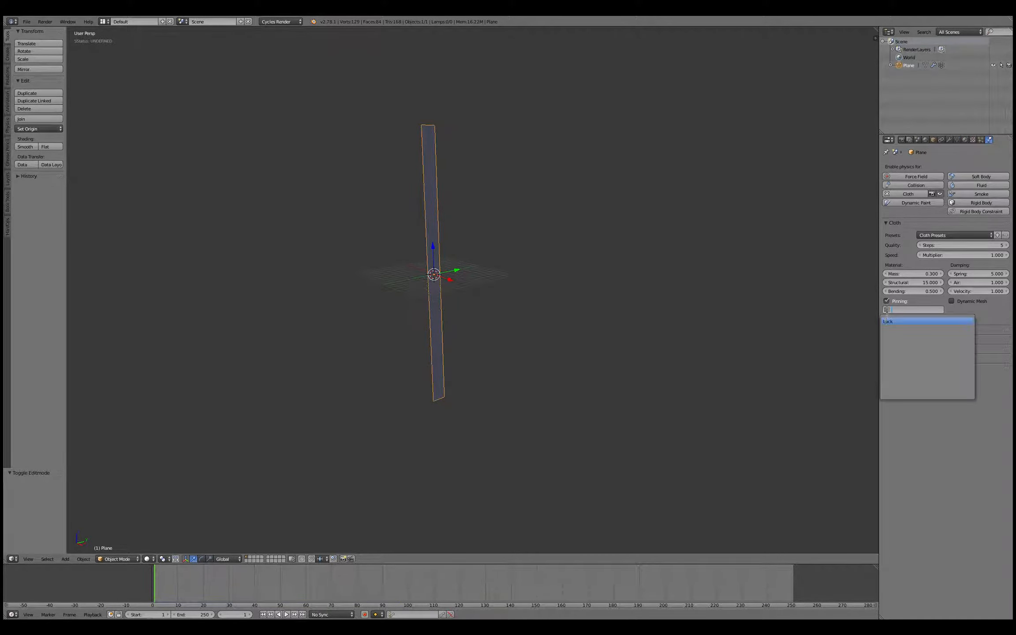
pyautogui.click(887, 321)
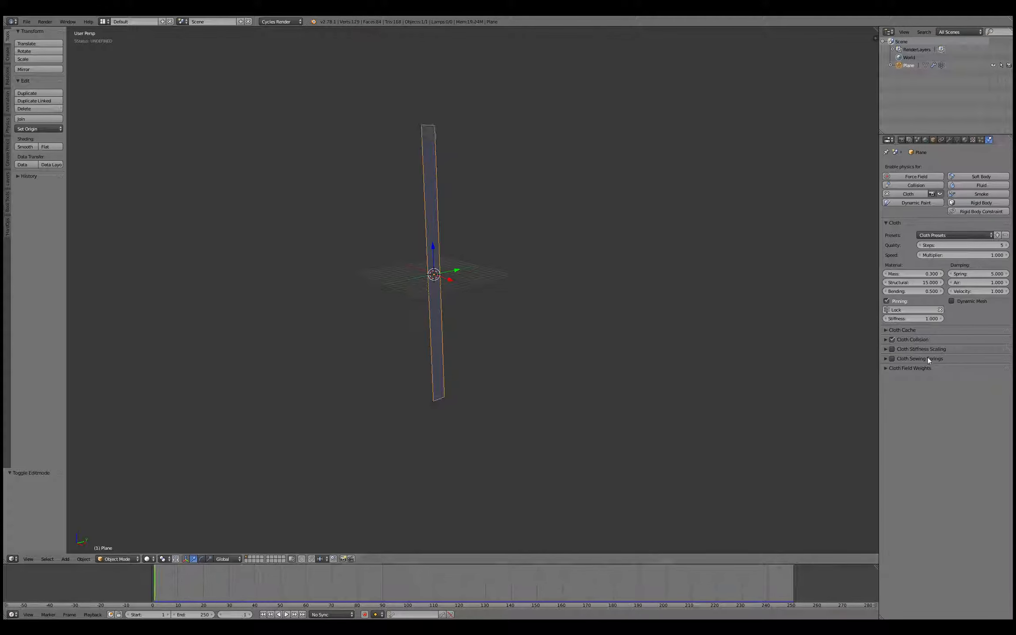
pyautogui.click(886, 369)
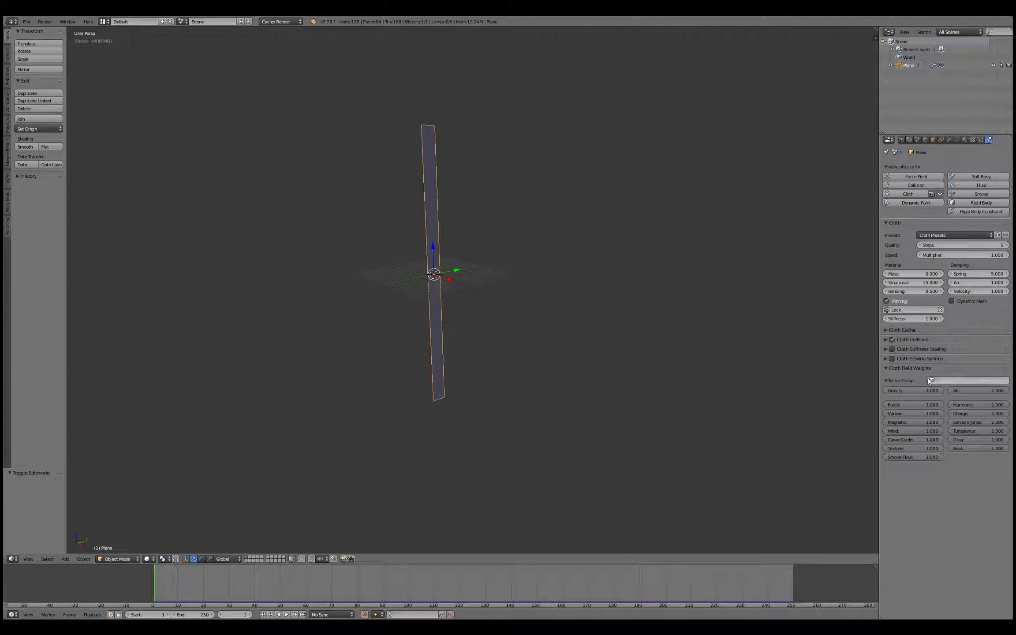
pyautogui.moveTo(931, 389); pyautogui.dragTo(914, 390)
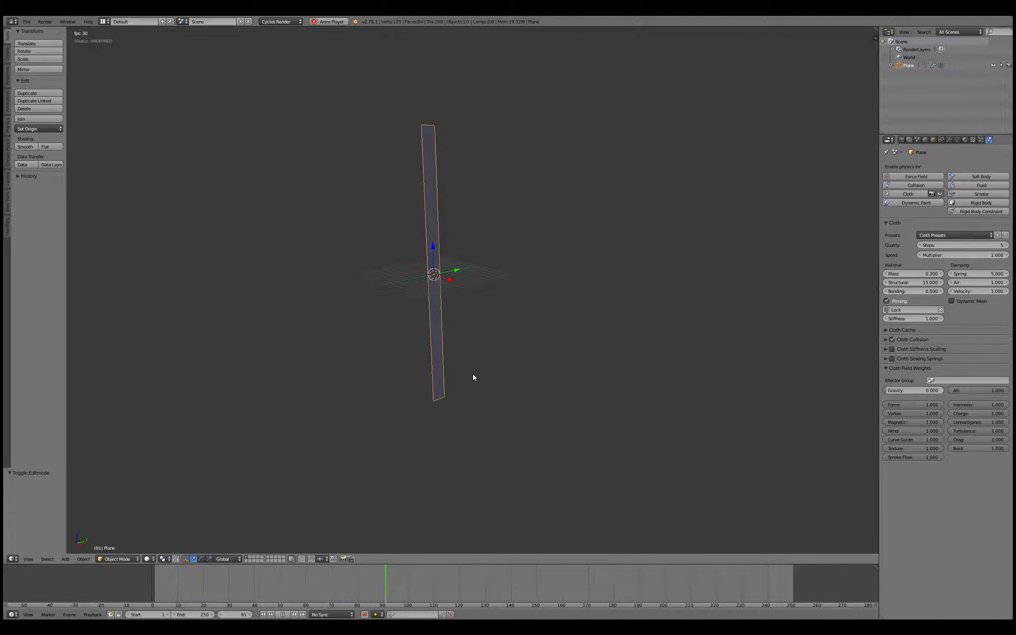
# Add a Turbulence force field and move it beside the ribbon so the cloth flutters.
pyautogui.click(65, 559)
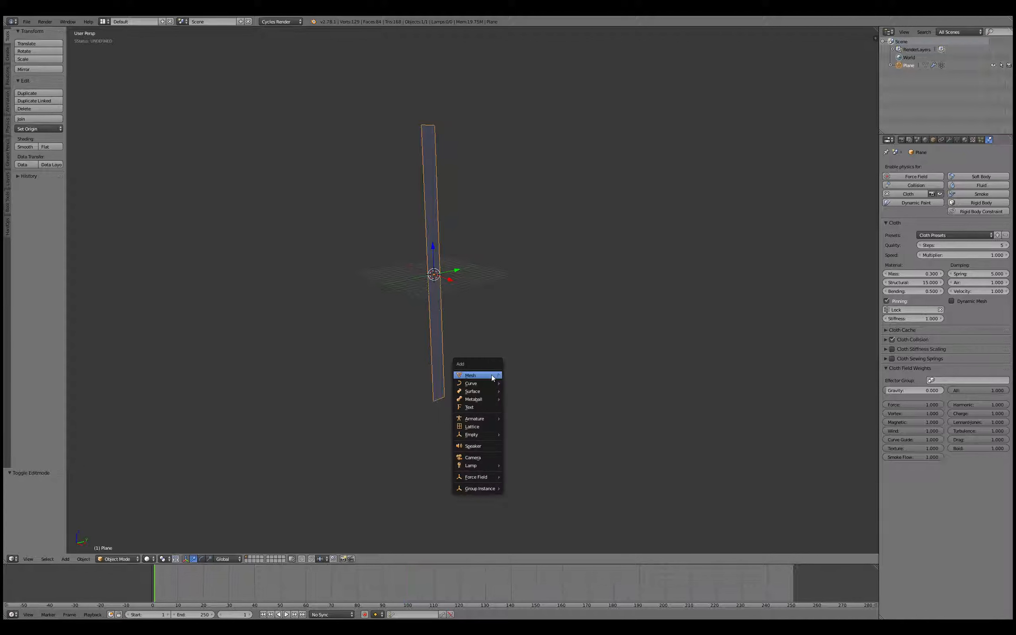
pyautogui.moveTo(476, 461)
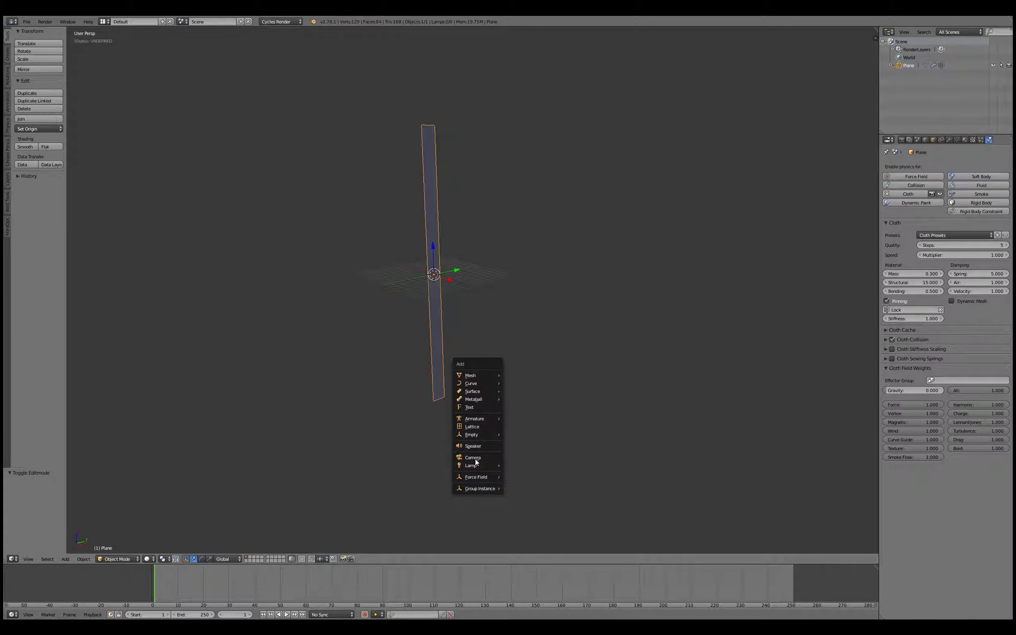
pyautogui.moveTo(476, 476)
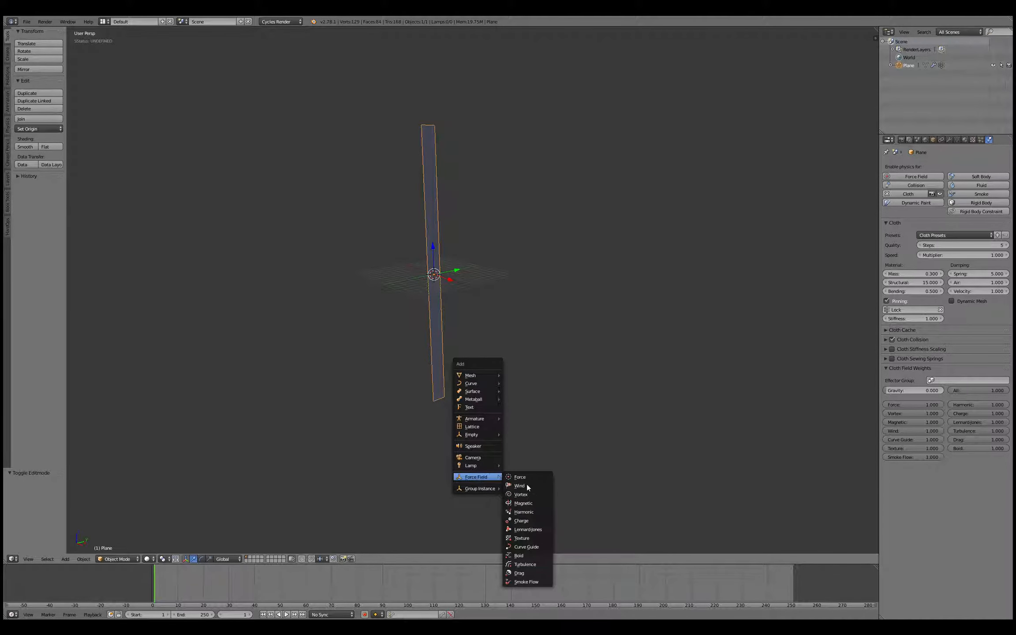
pyautogui.moveTo(530, 494)
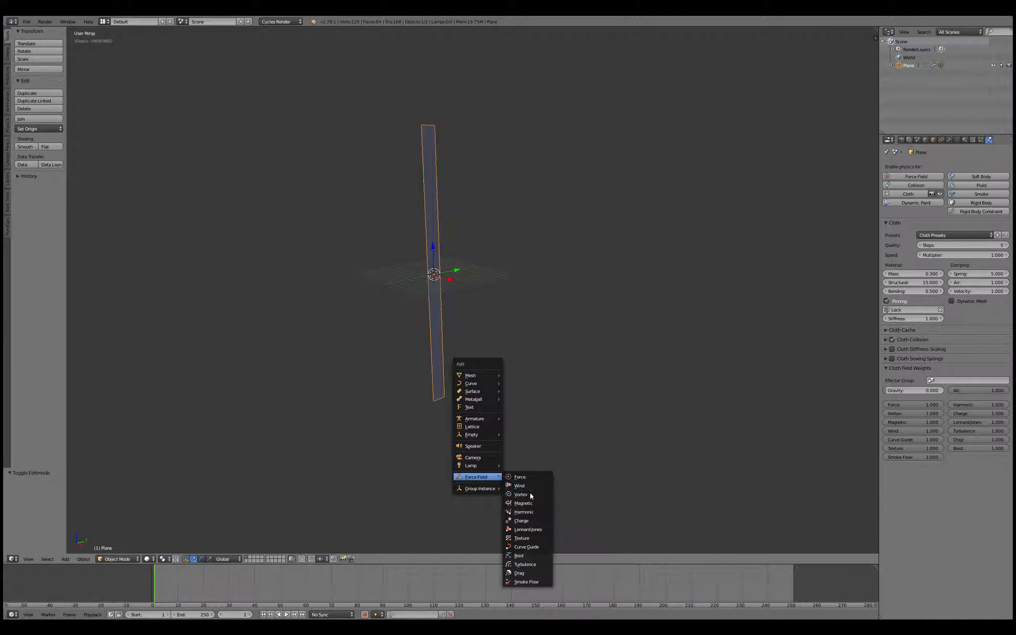
pyautogui.click(524, 564)
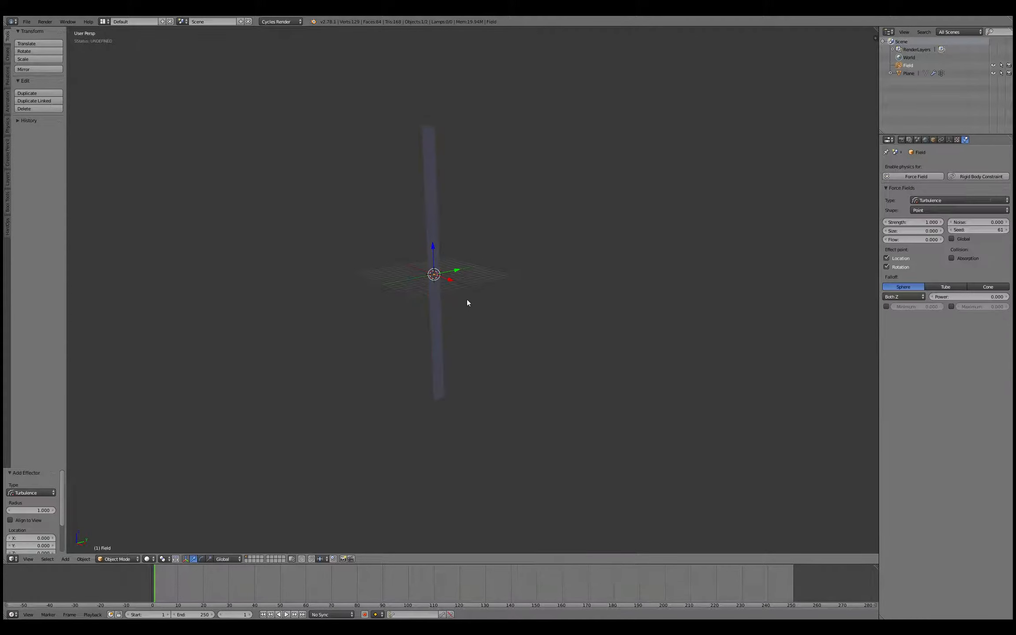
pyautogui.moveTo(433, 273); pyautogui.dragTo(487, 386)
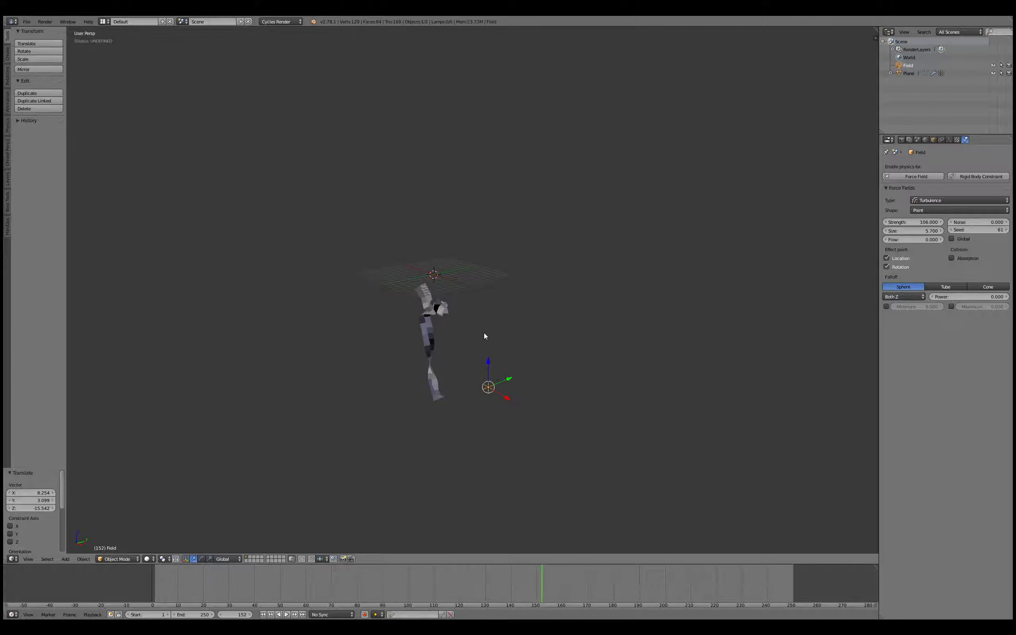
# Add a second force field from the Force Field menu.
pyautogui.click(65, 559)
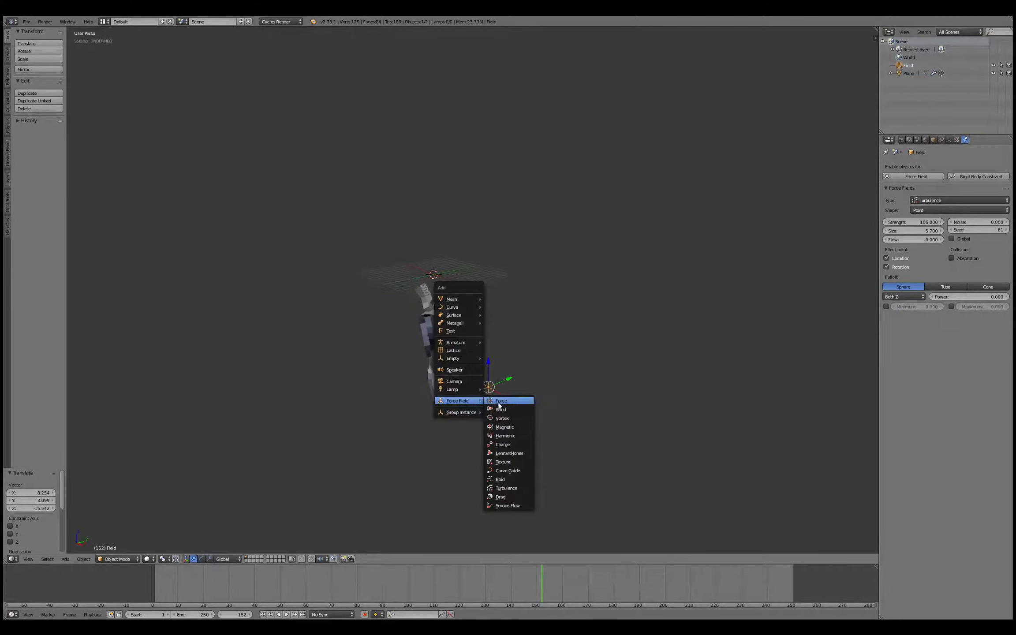
pyautogui.click(501, 409)
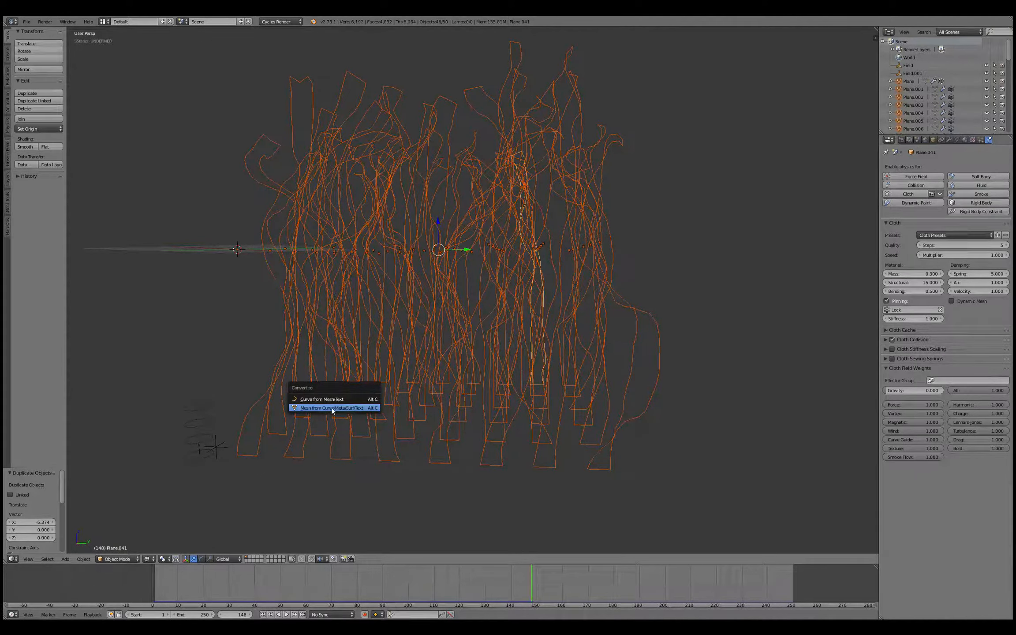
# Convert the simulated ribbons into real meshes via Mesh from Curve/Meta/Surf/Text.
pyautogui.click(332, 408)
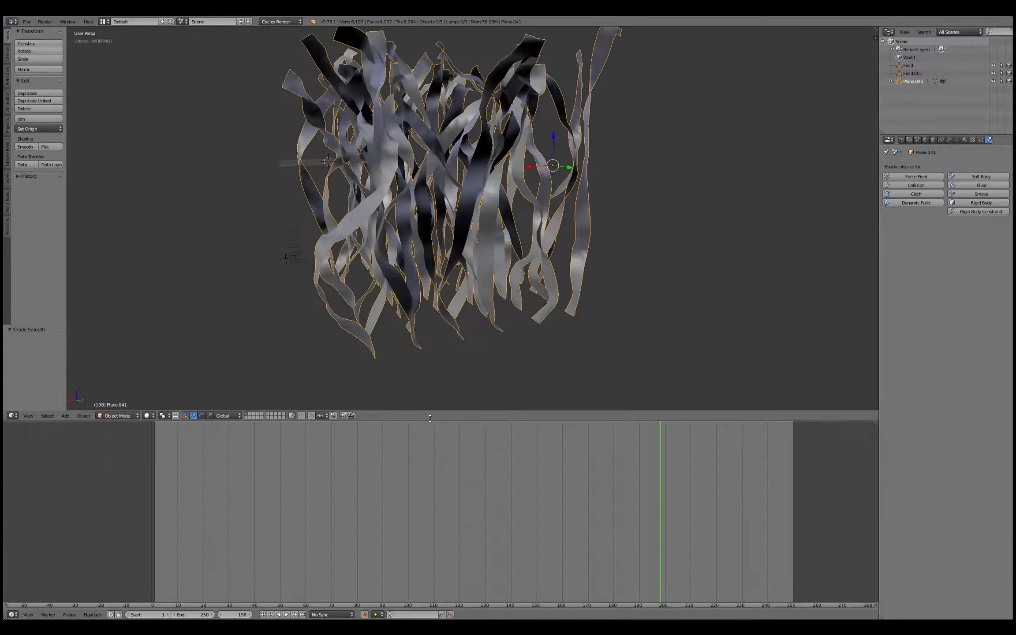
# Build an Emission material with a Geometry node's True Normal feeding the emission colour.
pyautogui.click(10, 416)
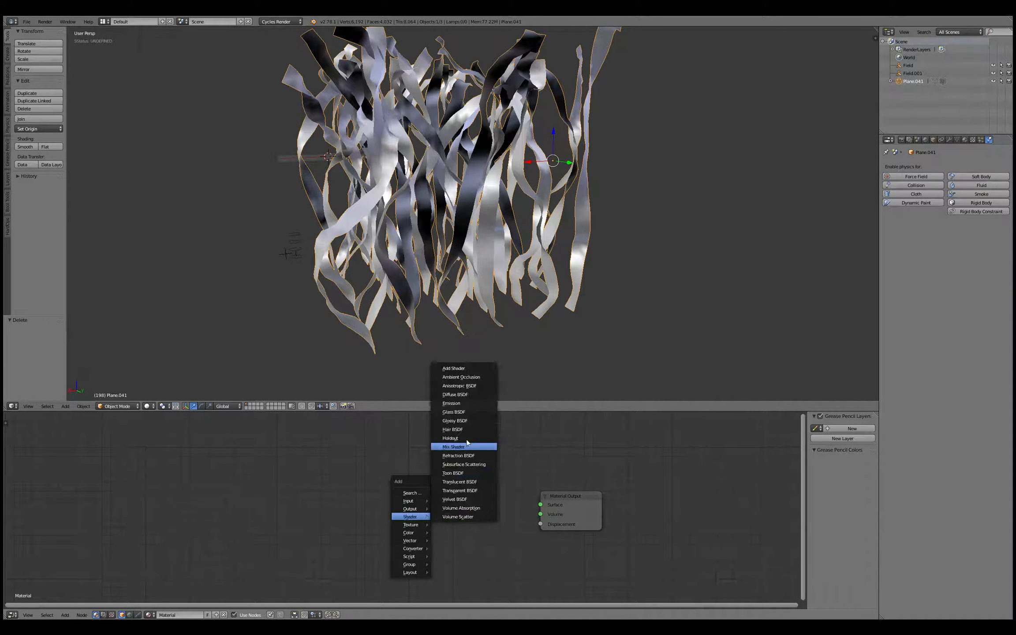
pyautogui.moveTo(455, 421)
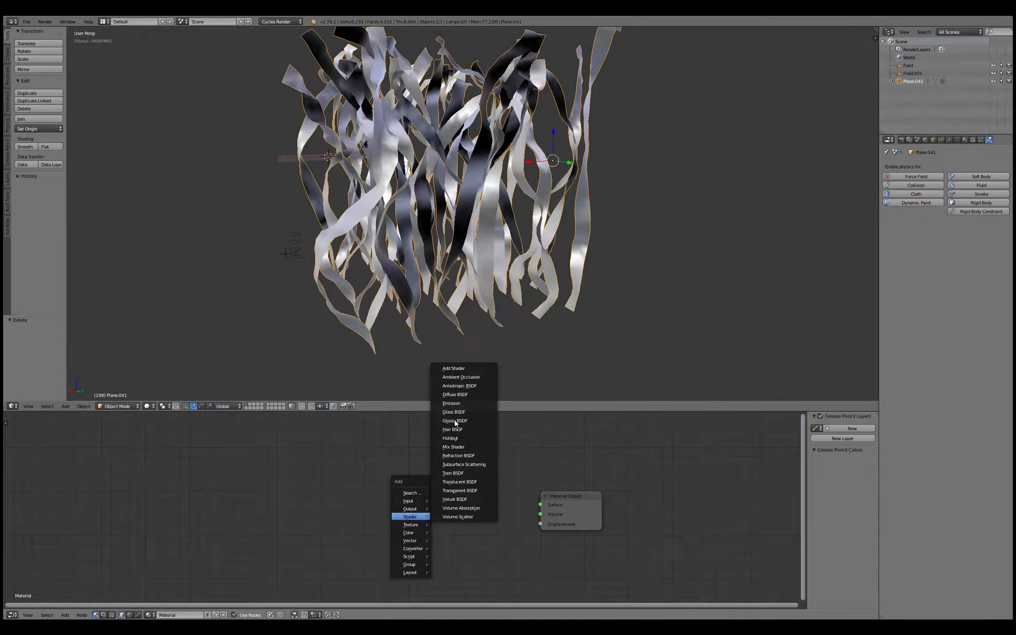
pyautogui.click(451, 403)
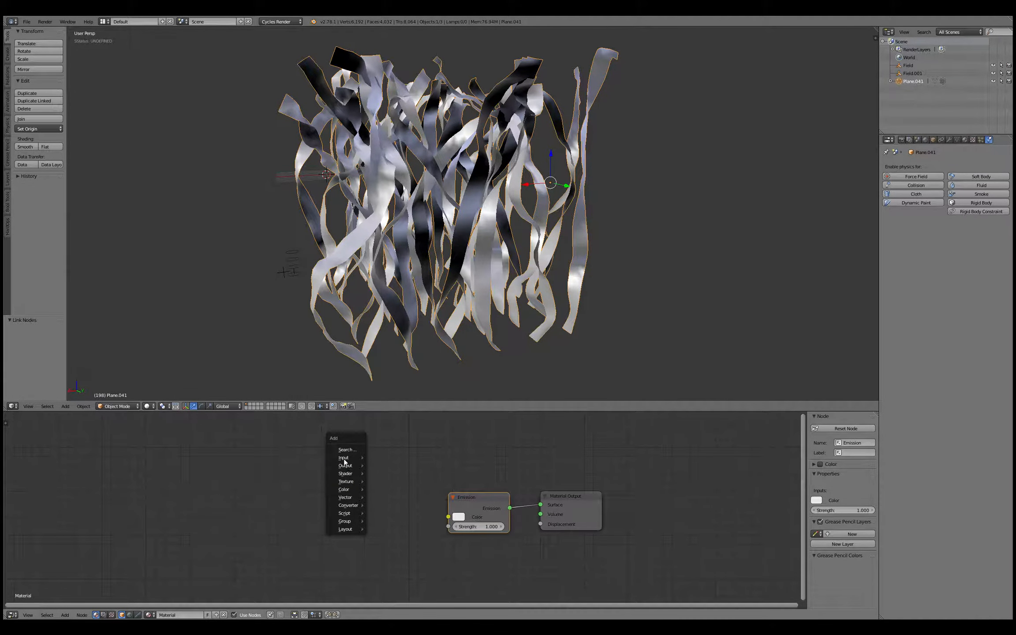
pyautogui.click(343, 457)
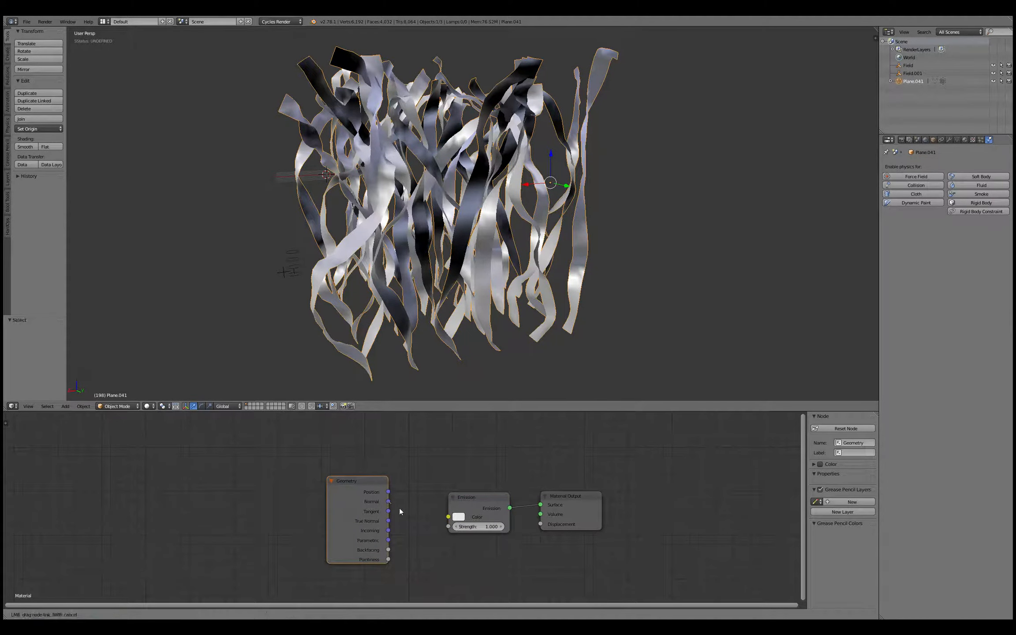
pyautogui.moveTo(387, 501); pyautogui.dragTo(448, 517)
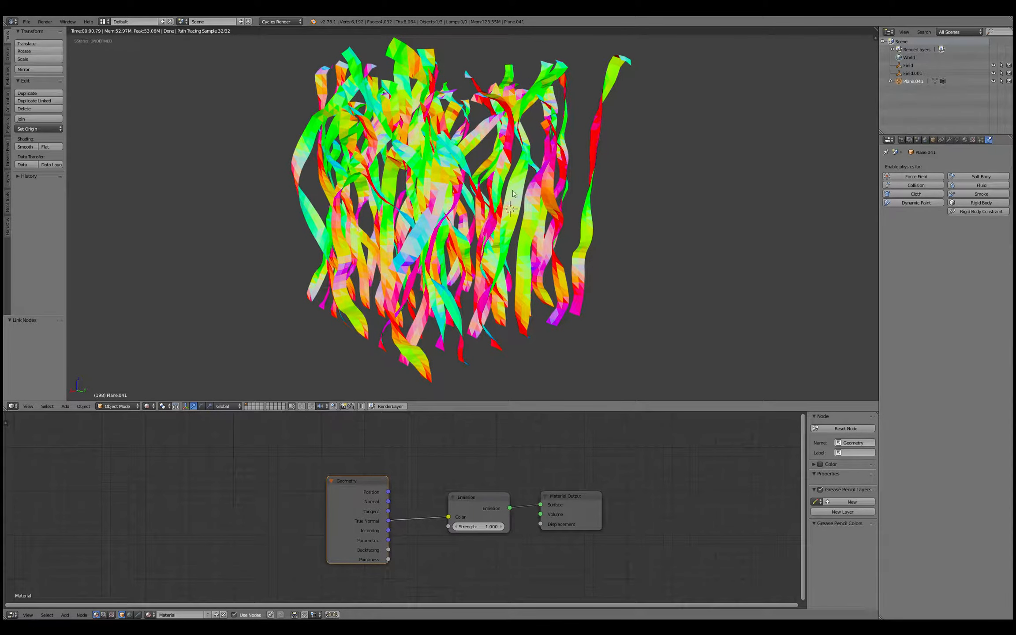
# Add an empty to serve as the Focus point for the camera.
pyautogui.click(66, 405)
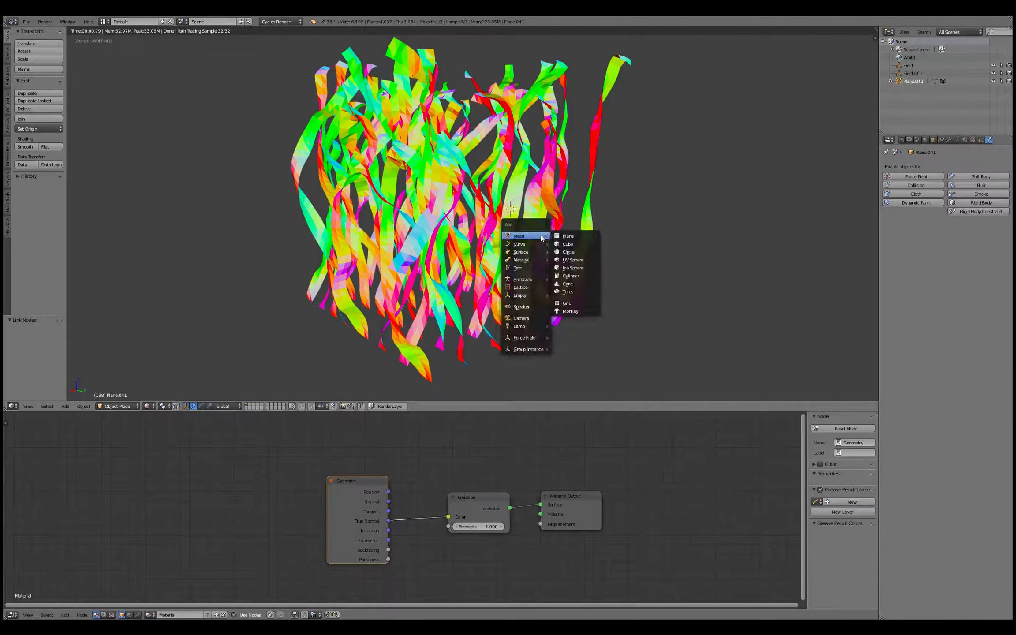
pyautogui.moveTo(533, 300)
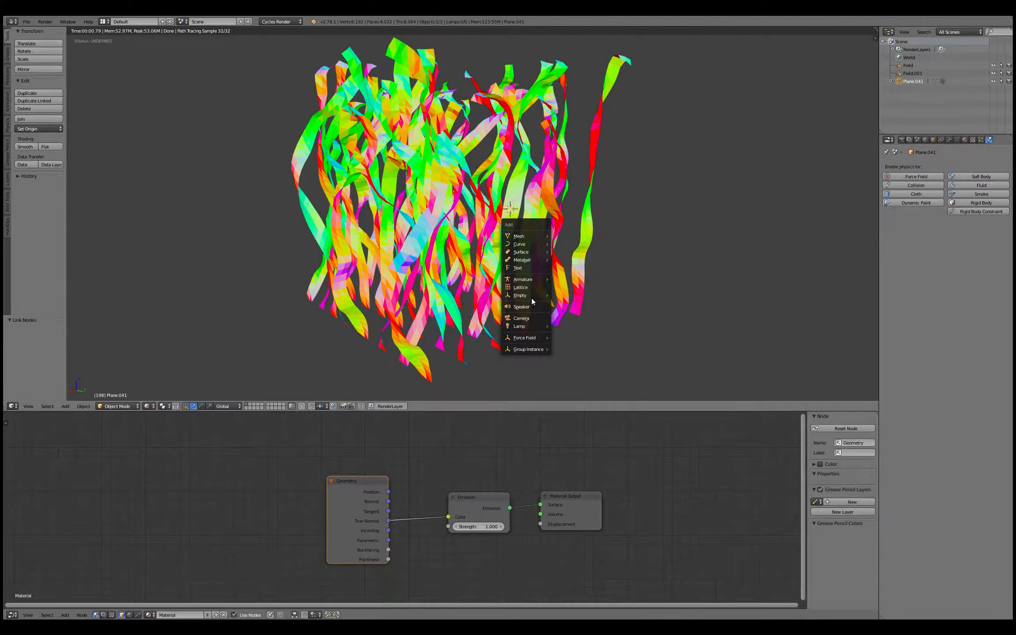
pyautogui.click(520, 294)
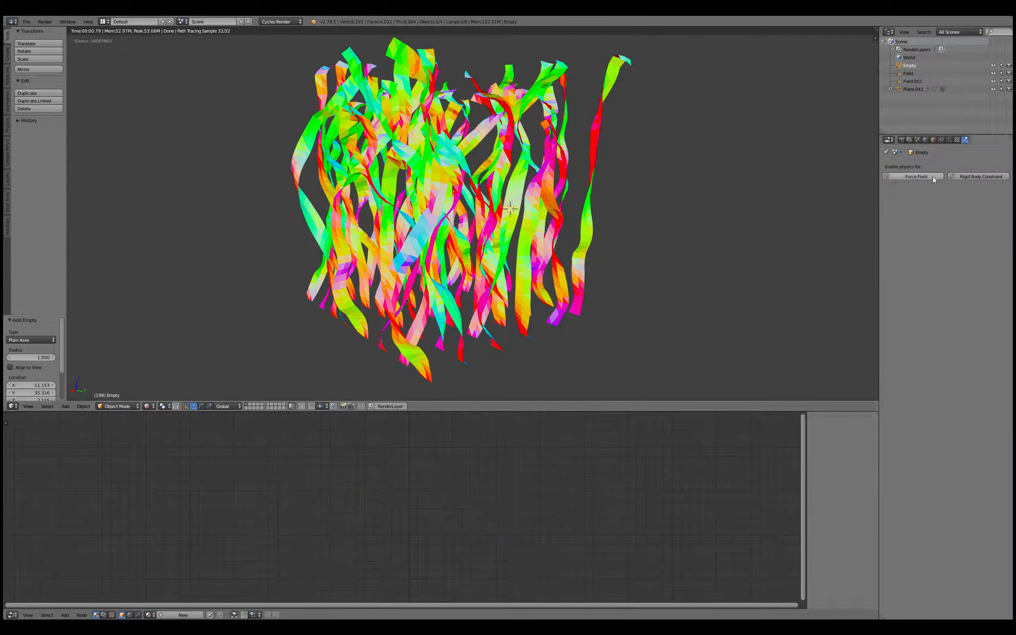
pyautogui.click(933, 140)
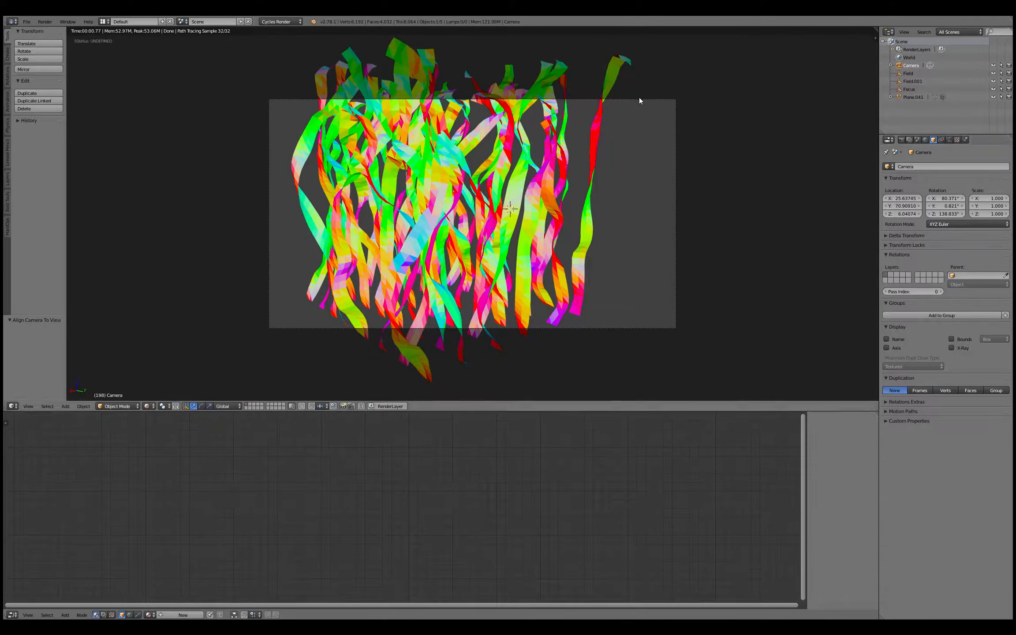
# Set the camera's Depth of Field Focus object to the Focus empty.
pyautogui.click(951, 139)
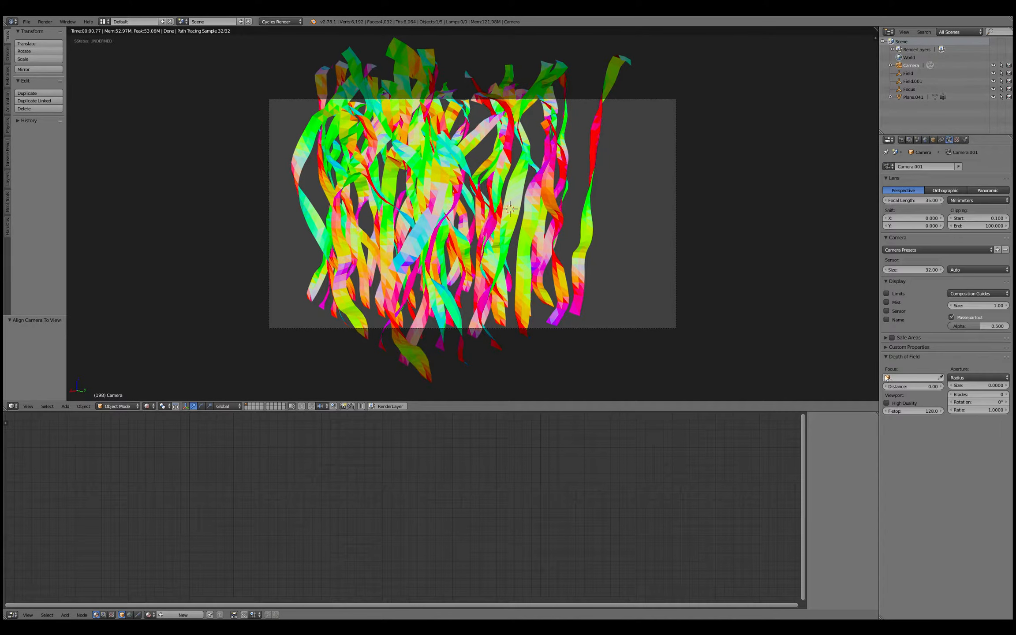
pyautogui.click(913, 378)
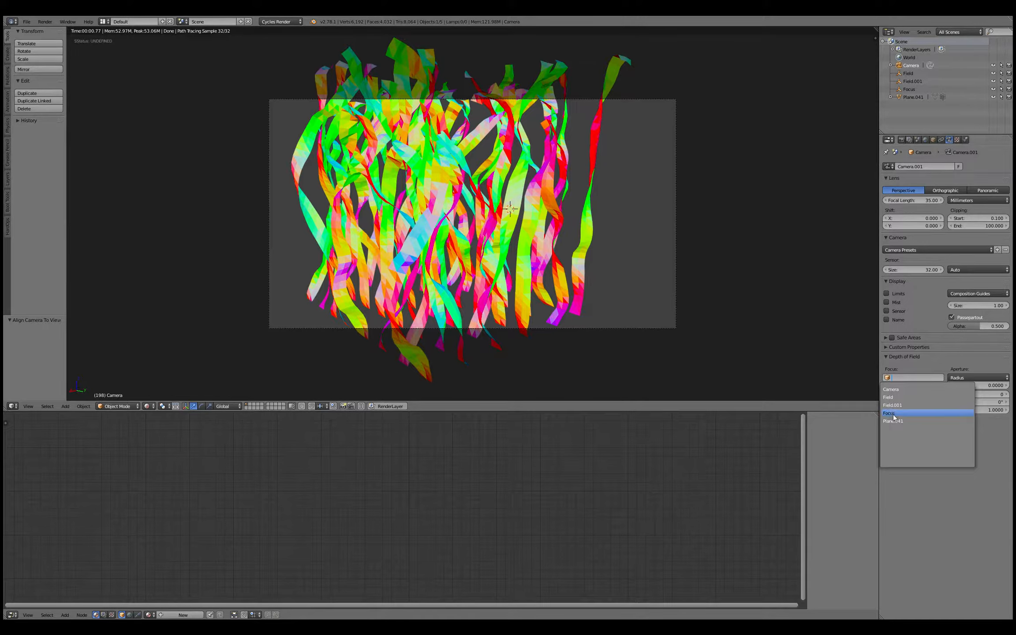
pyautogui.click(889, 412)
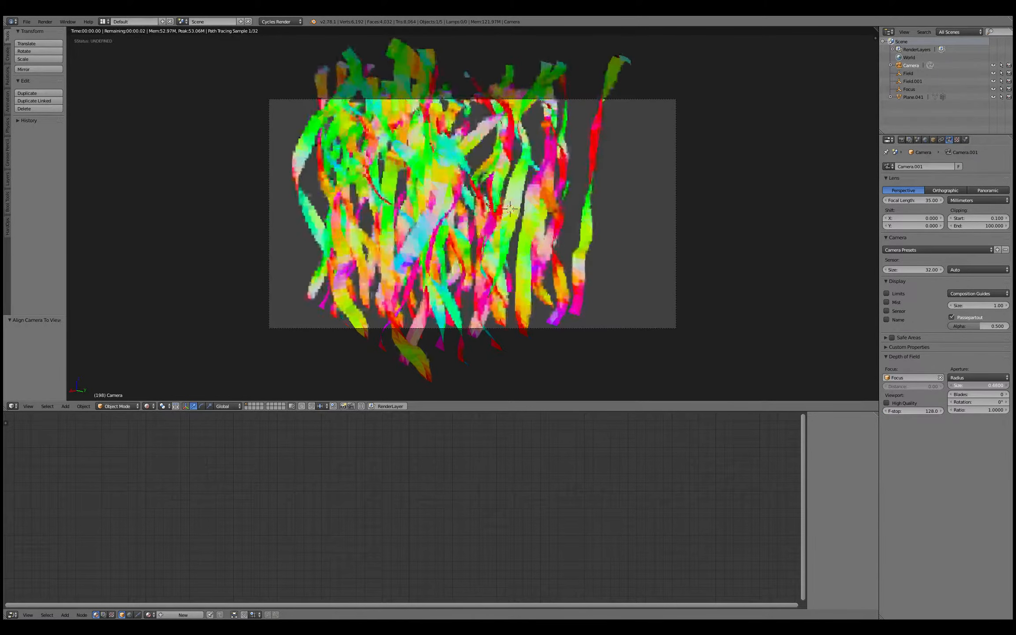